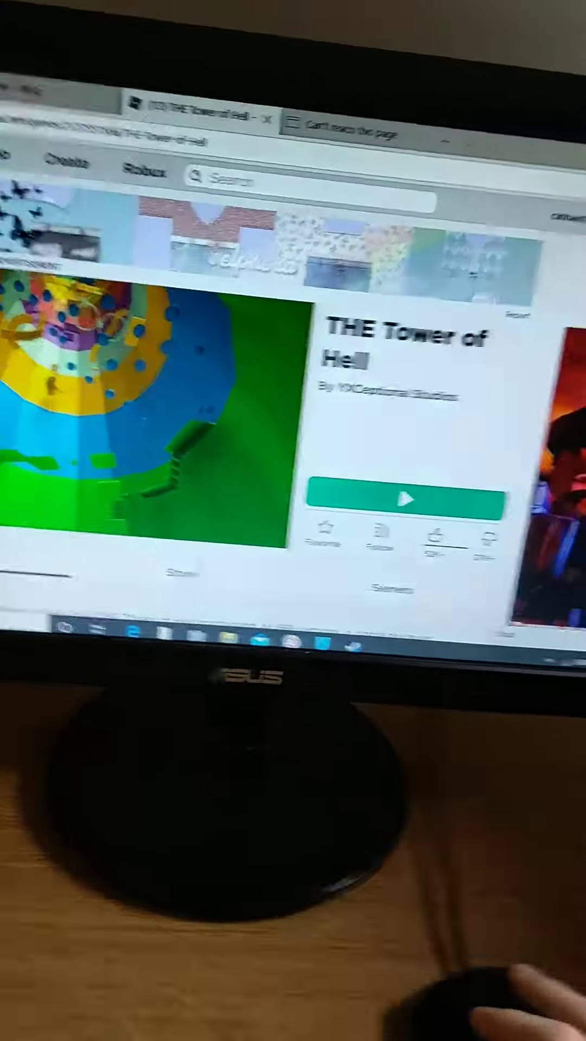
# - Launch THE Tower of Hell with the green Play button on its game page
pyautogui.click(402, 500)
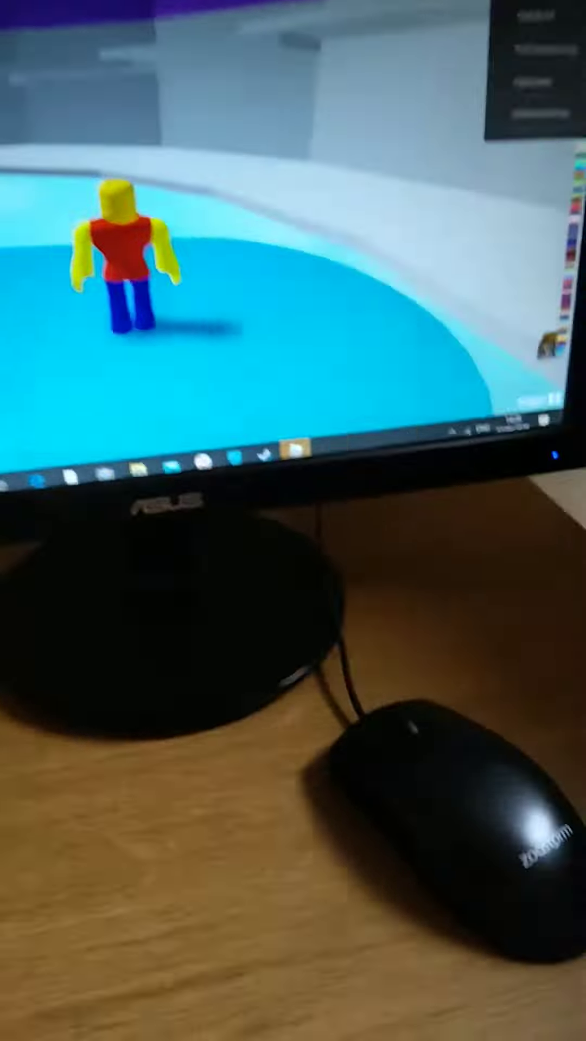